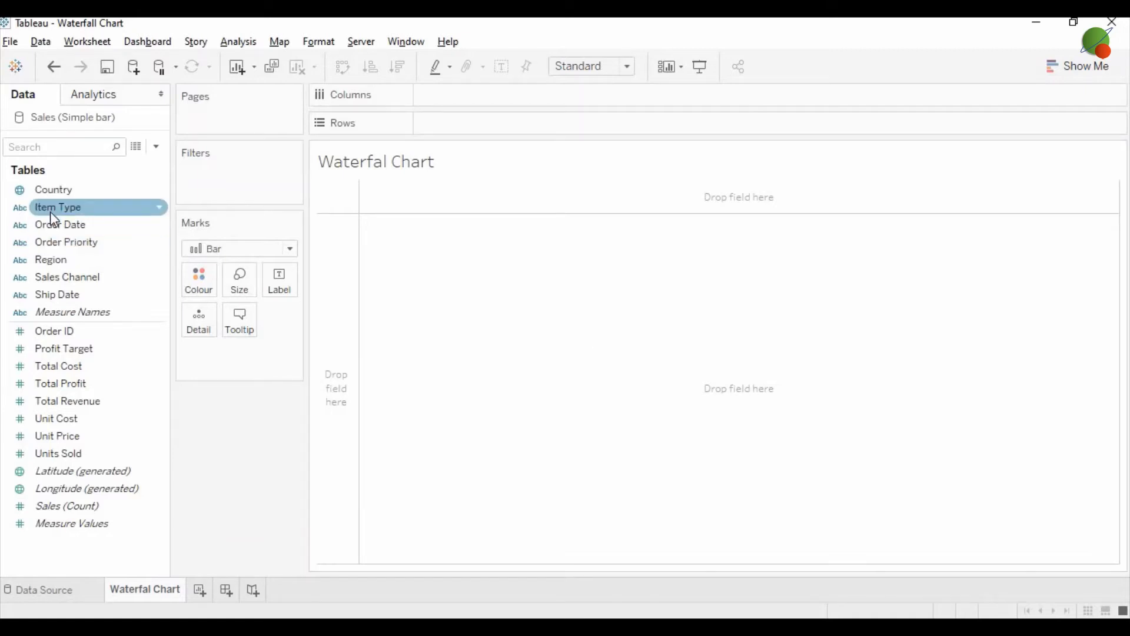
pyautogui.moveTo(40, 213)
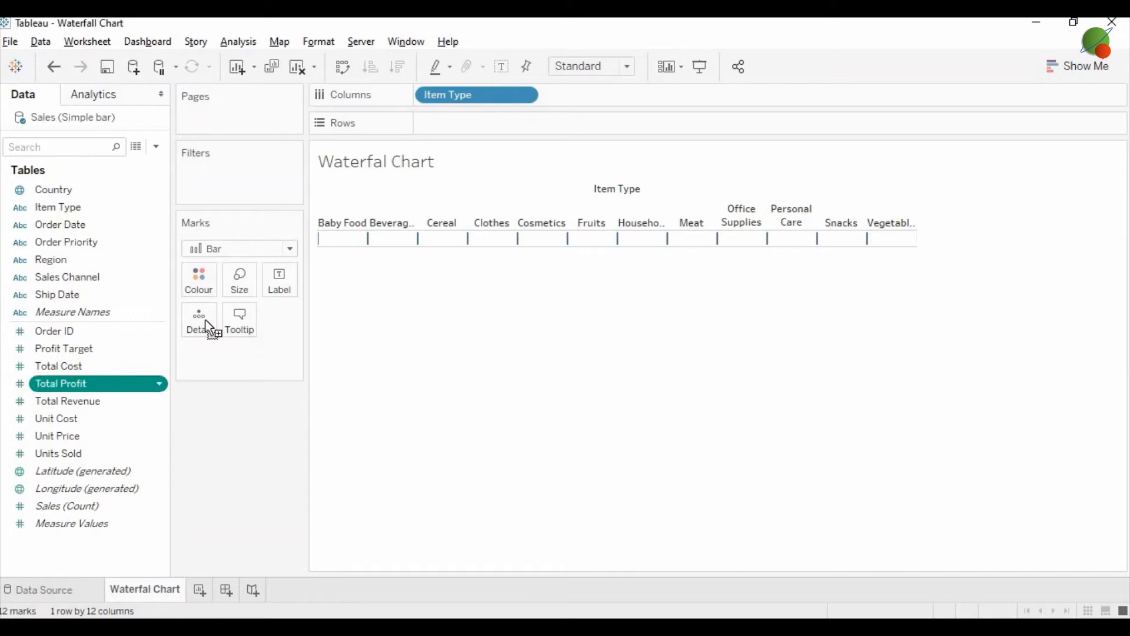
# Put Item Type on Columns and SUM(Total Profit) on Rows to get a profit bar per item type
pyautogui.moveTo(60, 383); pyautogui.dragTo(476, 122)
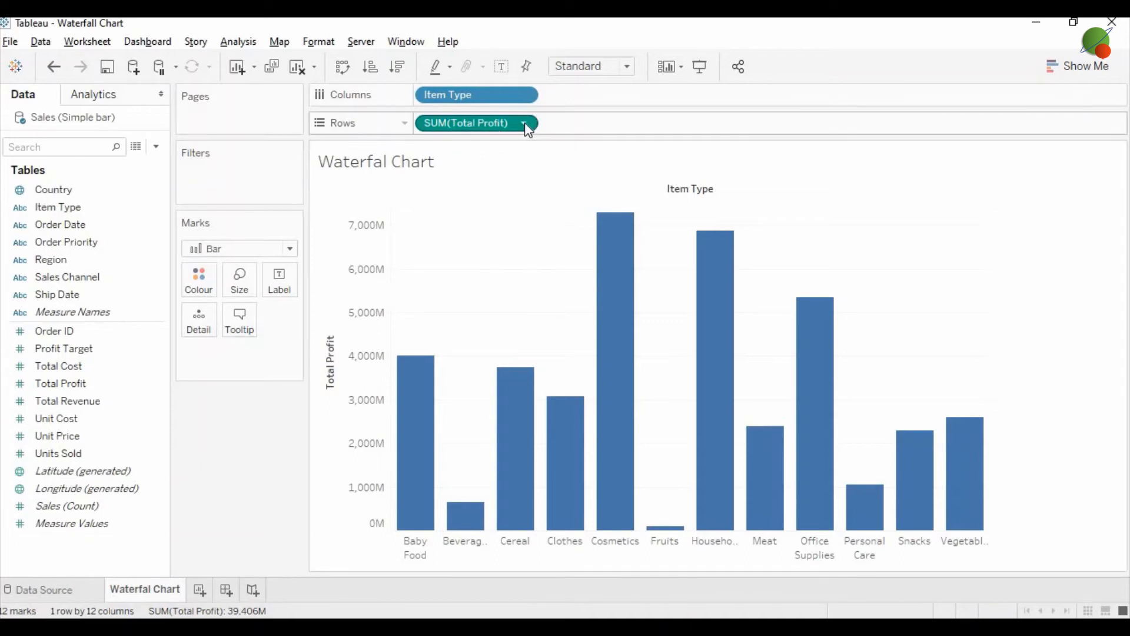
# Apply a Running Total quick table calculation to SUM(Total Profit)
pyautogui.click(524, 122)
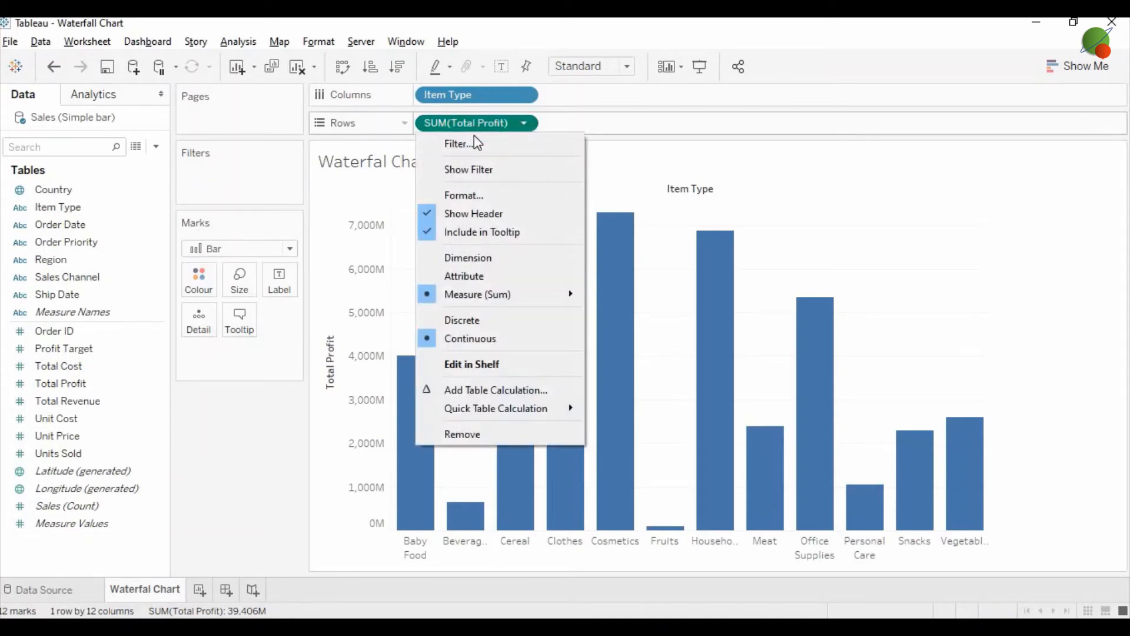
pyautogui.moveTo(509, 414)
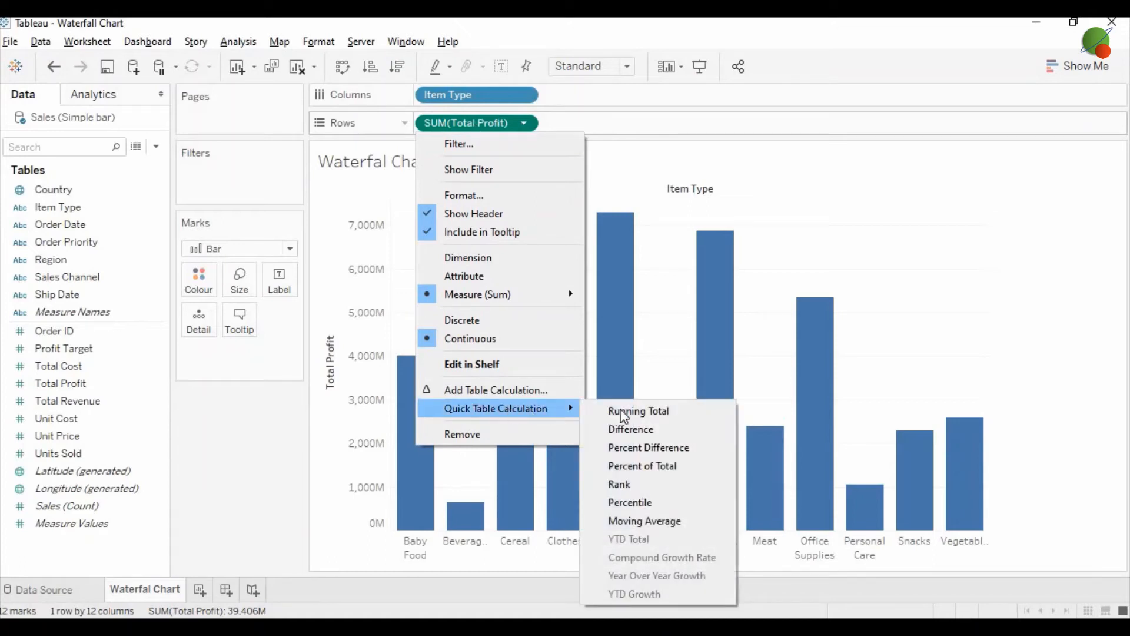
pyautogui.click(638, 411)
pyautogui.write('-')
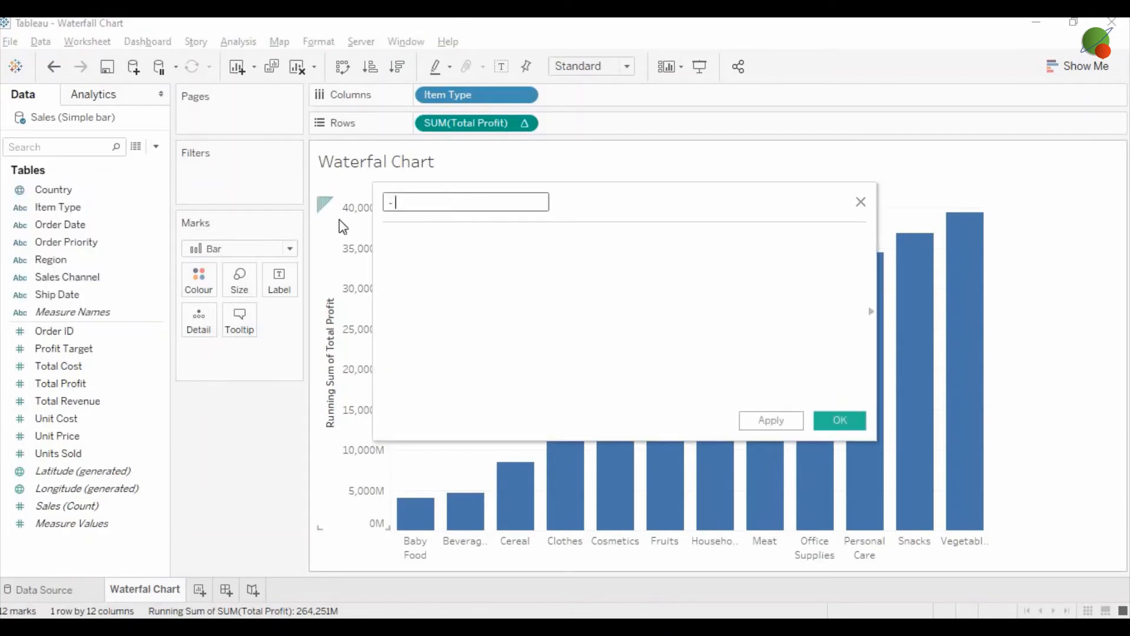
# Define calculated field '- Profit' as -[Total Profit] and save it
pyautogui.write('Profit')
pyautogui.click(624, 316)
pyautogui.write('-')
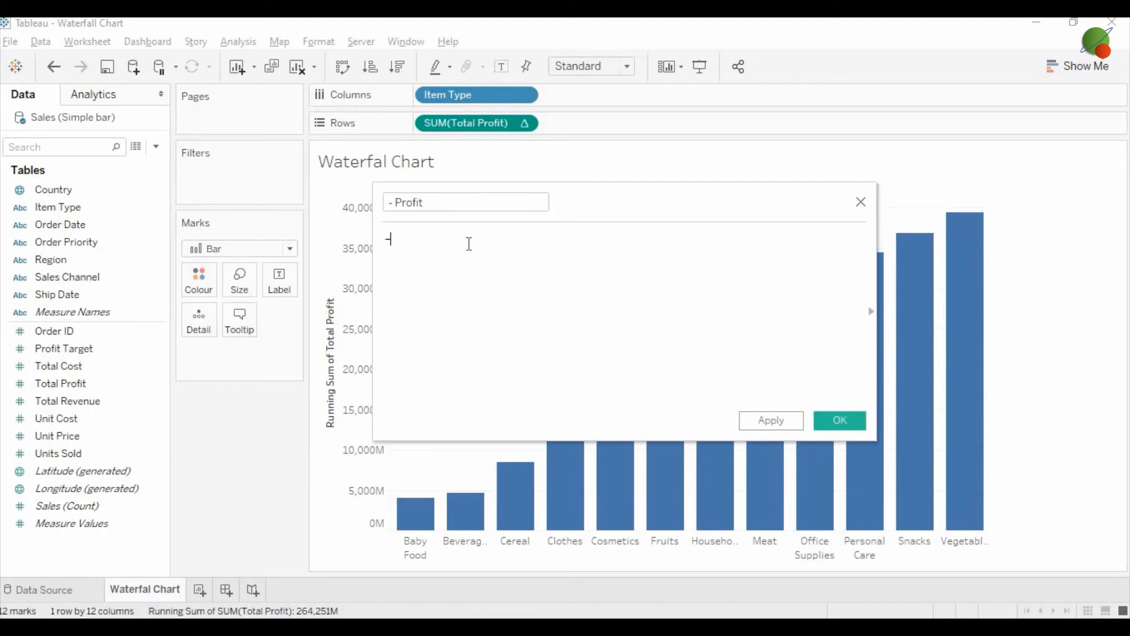
pyautogui.write('to')
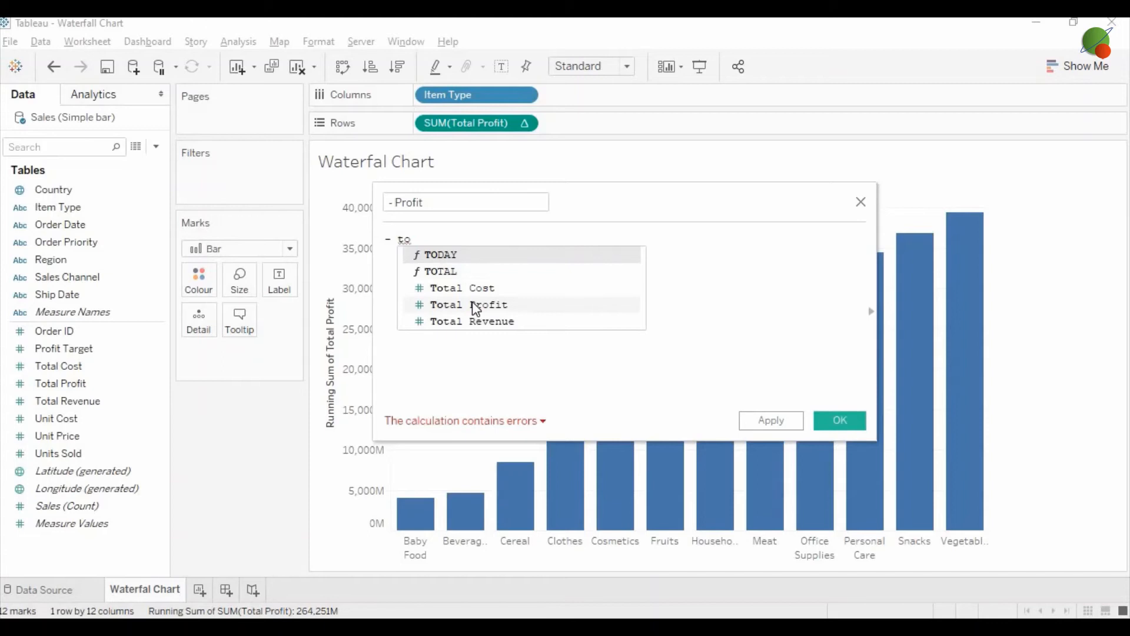
pyautogui.click(468, 304)
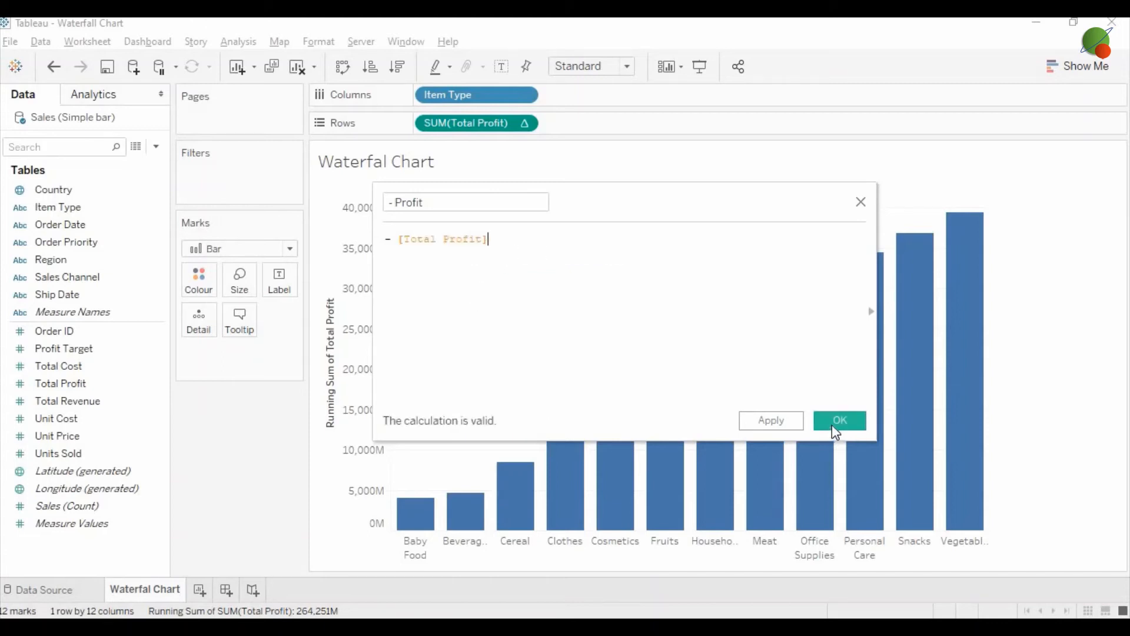
pyautogui.click(839, 421)
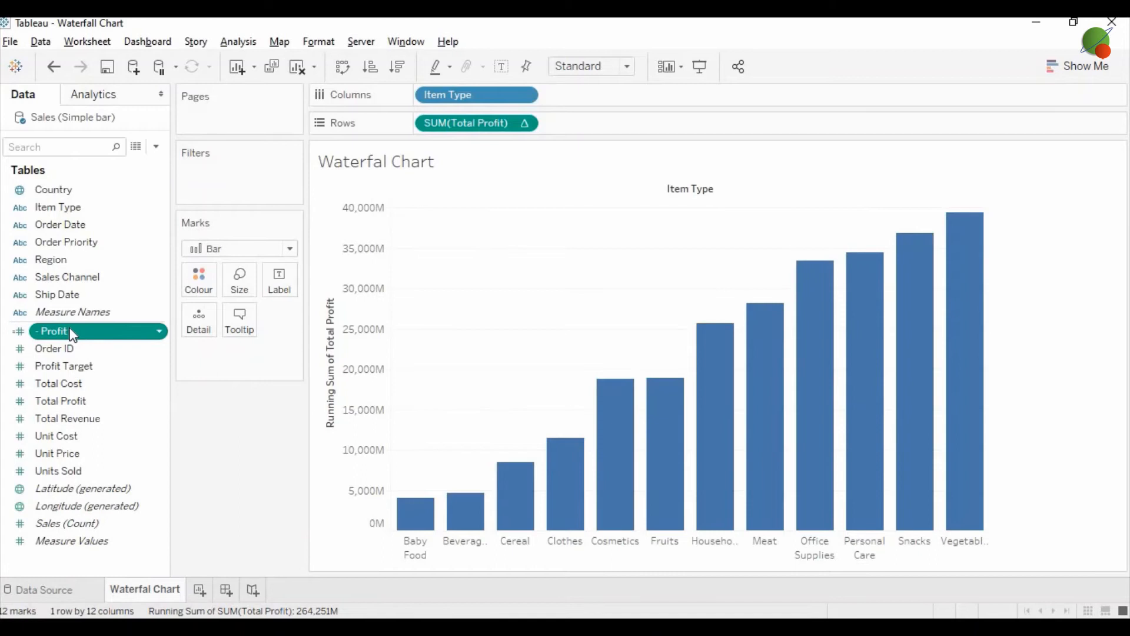
pyautogui.moveTo(124, 343)
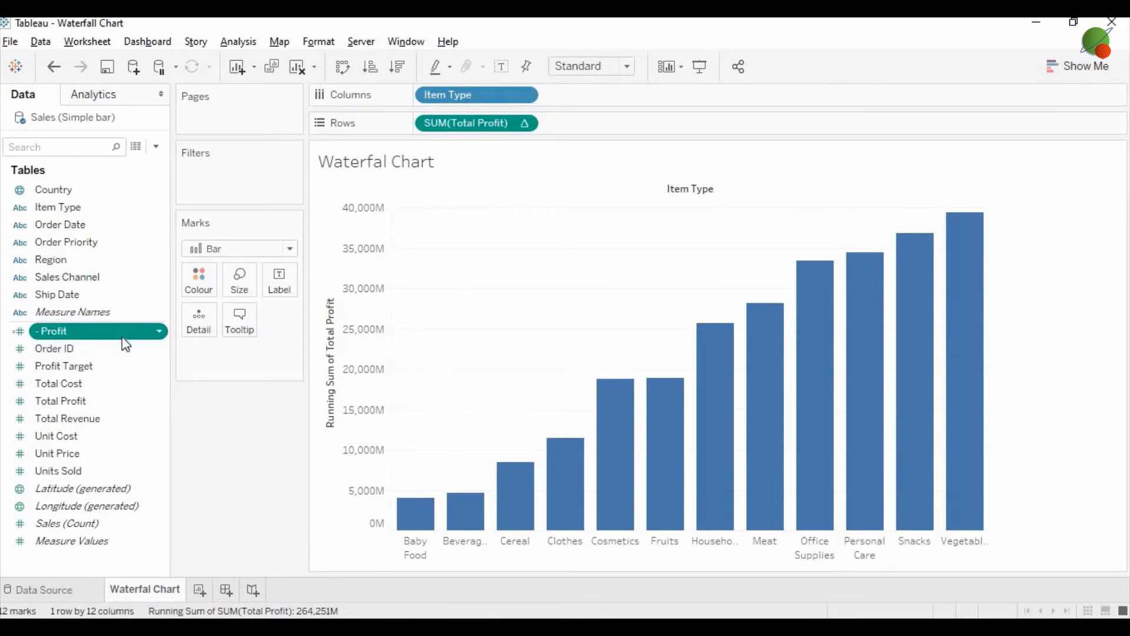
# Change the marks to Gantt Bar sized by - Profit so the bars float as a waterfall
pyautogui.click(289, 249)
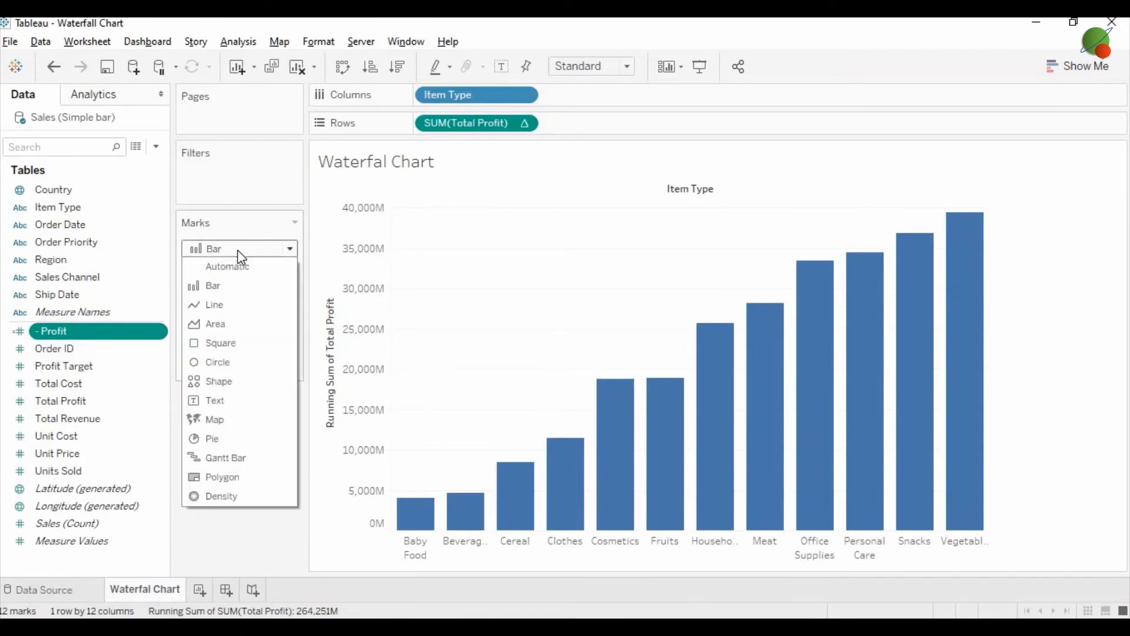
pyautogui.moveTo(240, 293)
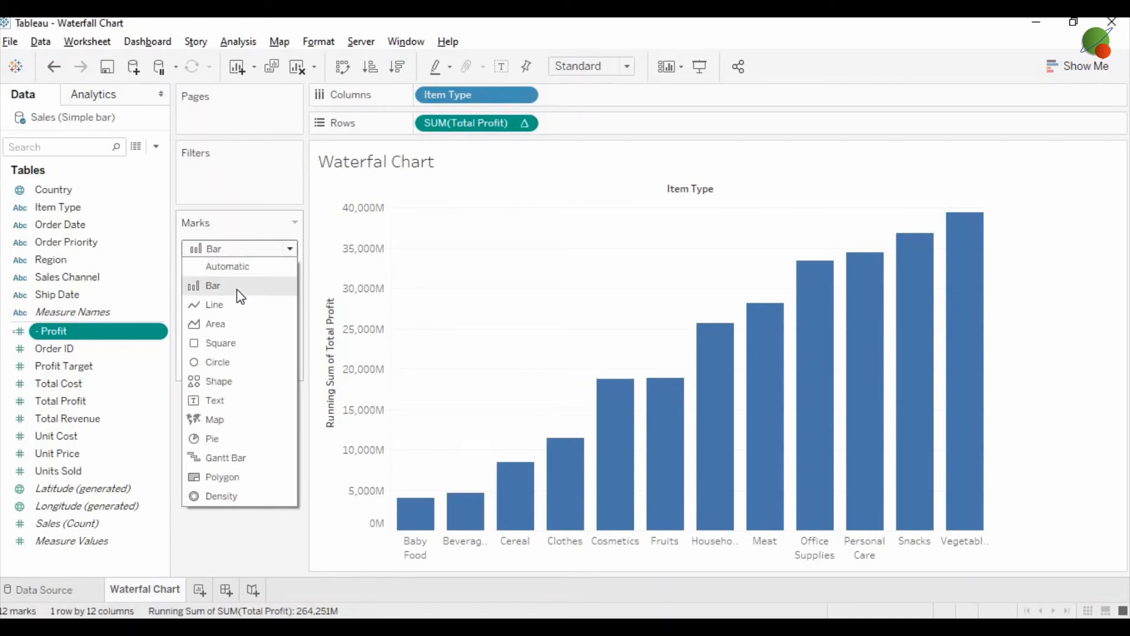
pyautogui.moveTo(226, 458)
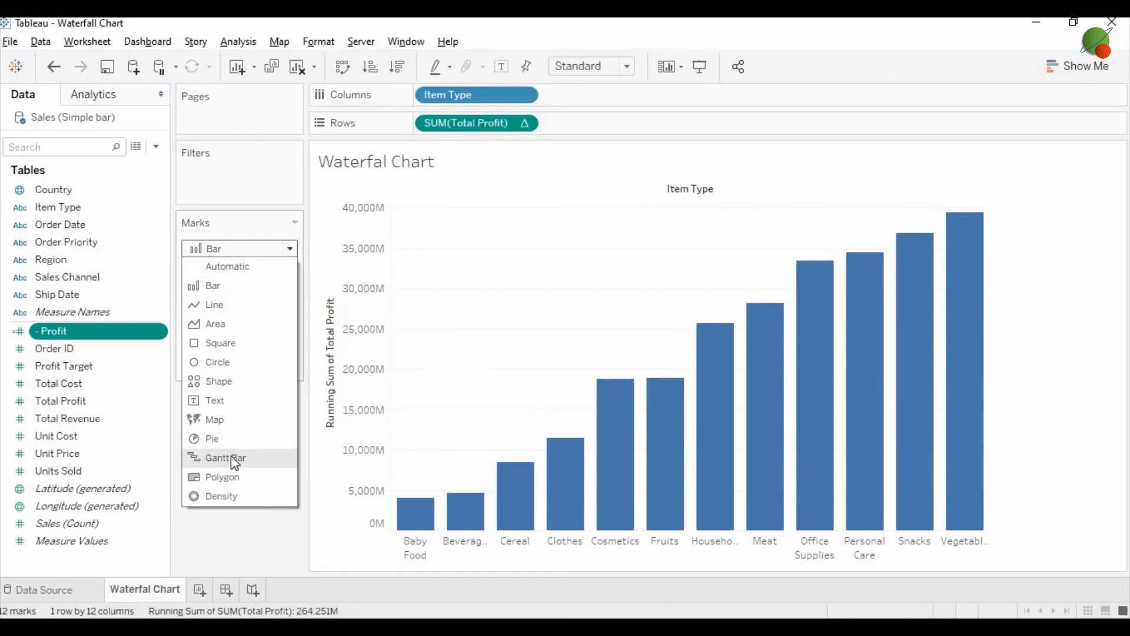
pyautogui.click(224, 458)
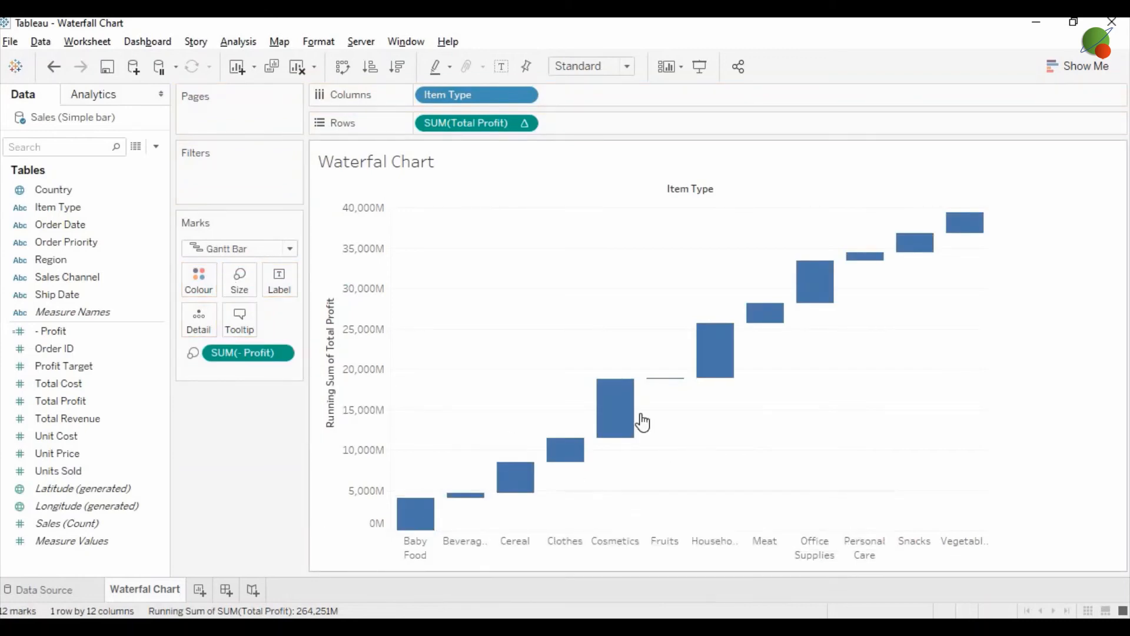
pyautogui.moveTo(688, 443)
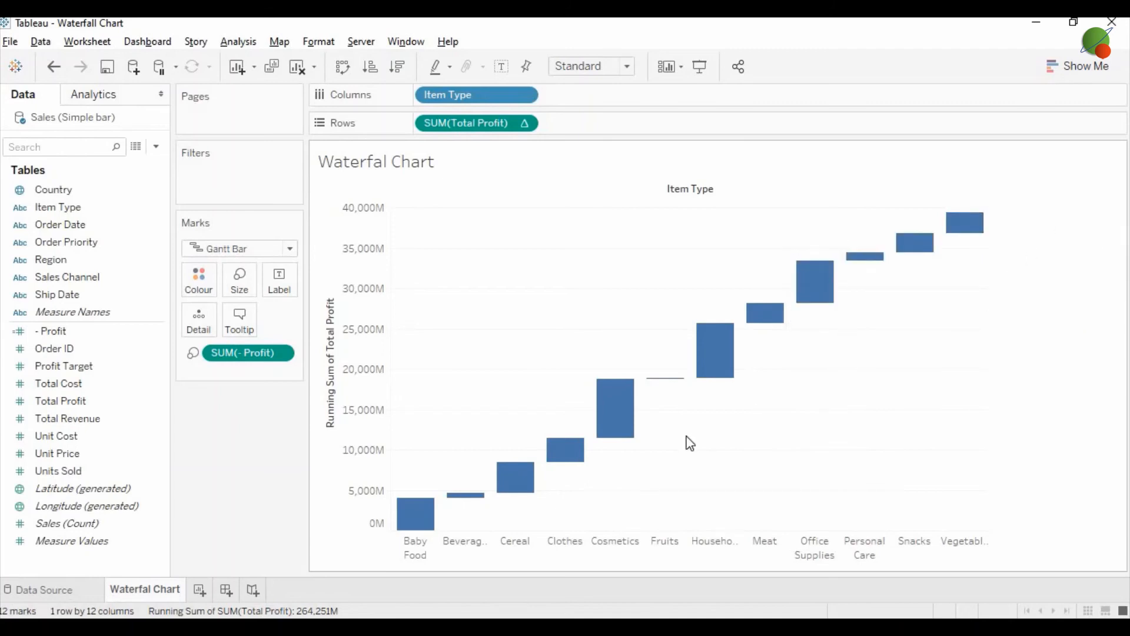
pyautogui.click(244, 352)
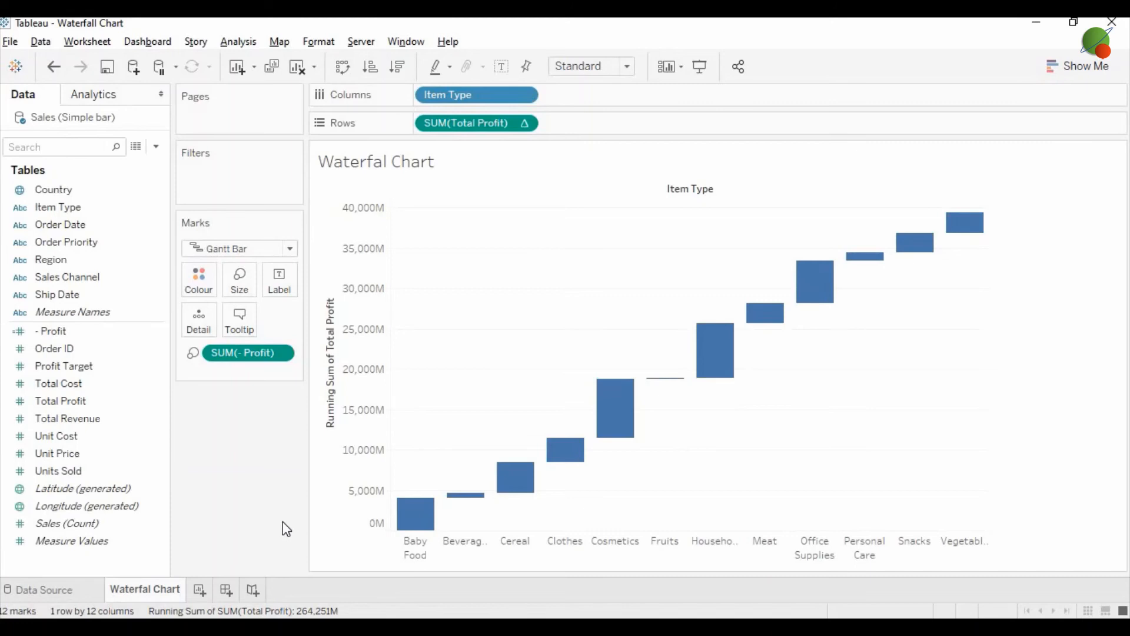
pyautogui.moveTo(266, 528)
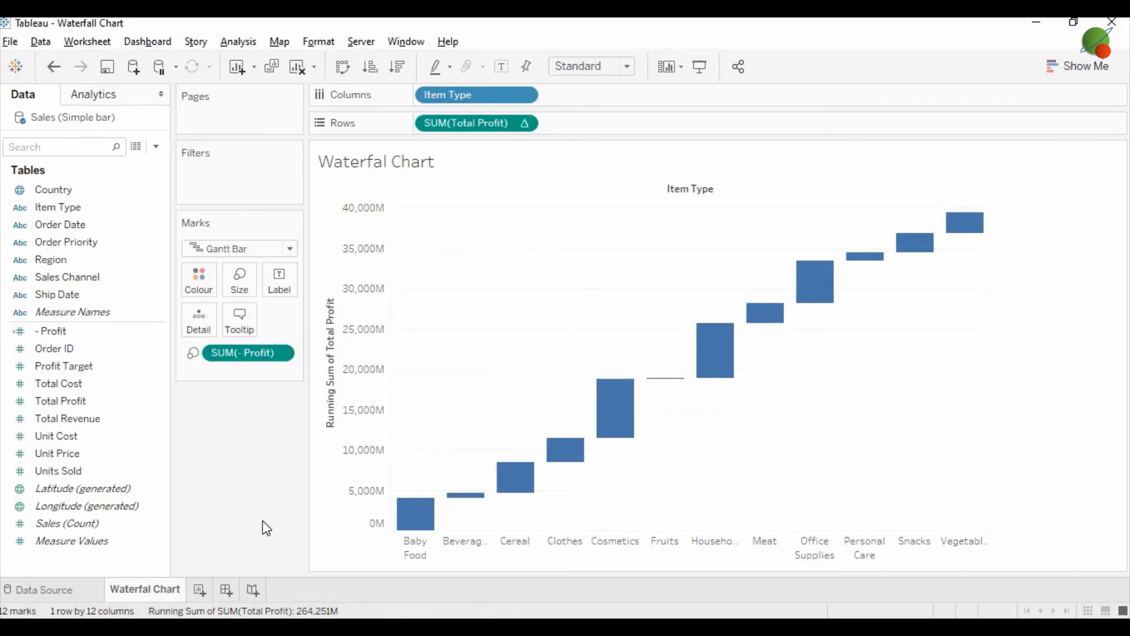
# Colour the waterfall bars by Item Type, adding a category legend
pyautogui.moveTo(448, 94); pyautogui.dragTo(200, 290)
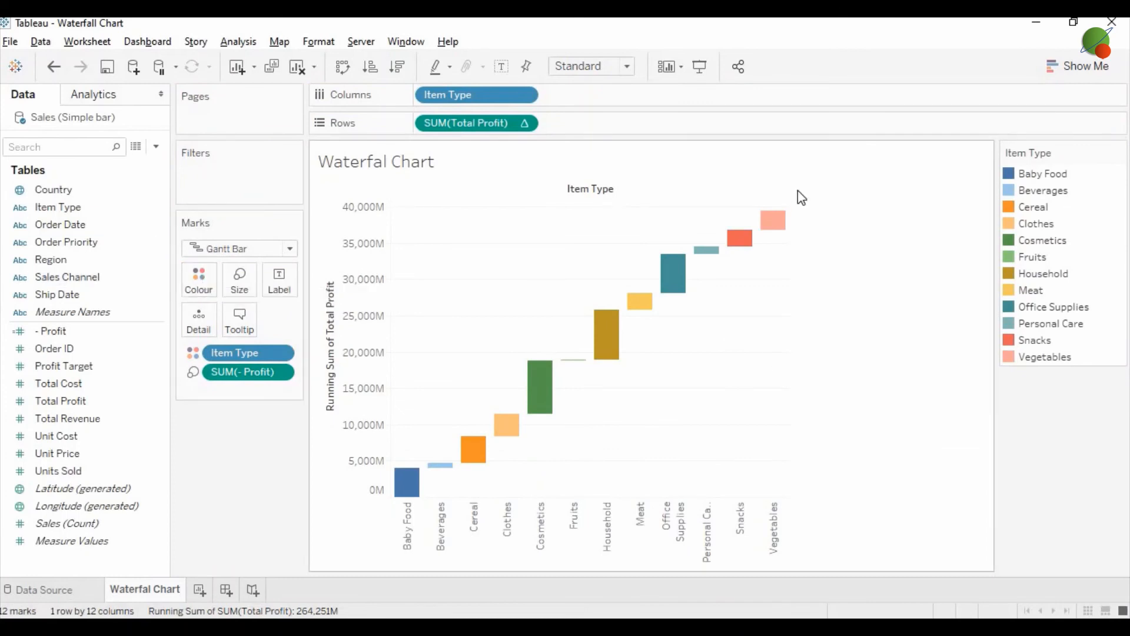
pyautogui.moveTo(86, 104)
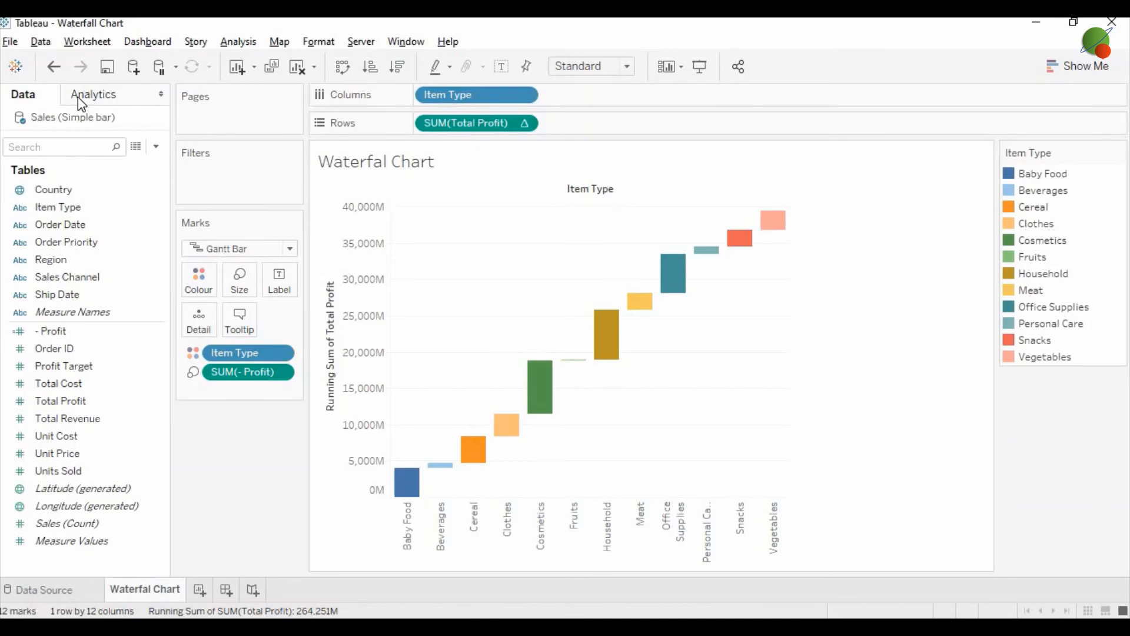
# Add Totals from Analytics for a Grand Total bar and size the view to Fit Width
pyautogui.click(94, 94)
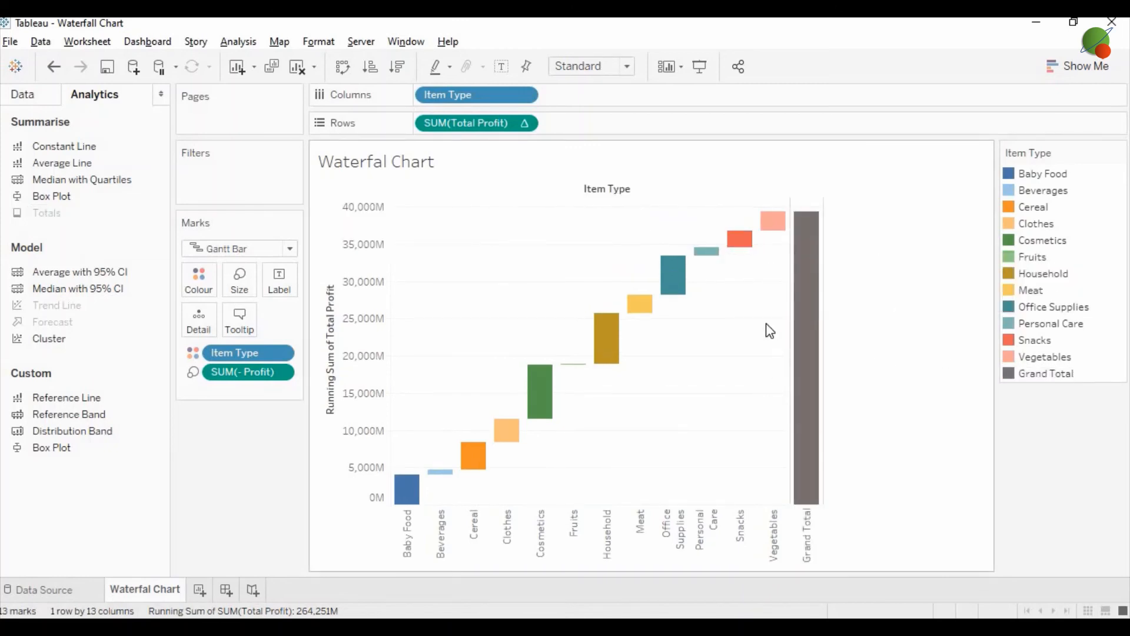
pyautogui.click(626, 66)
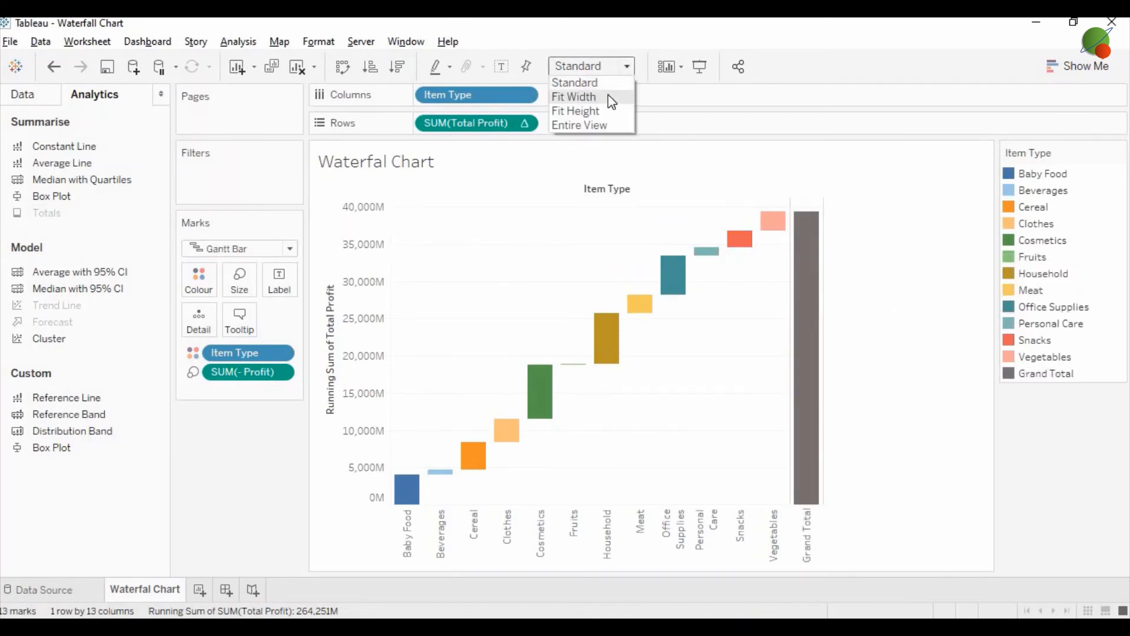
pyautogui.click(574, 96)
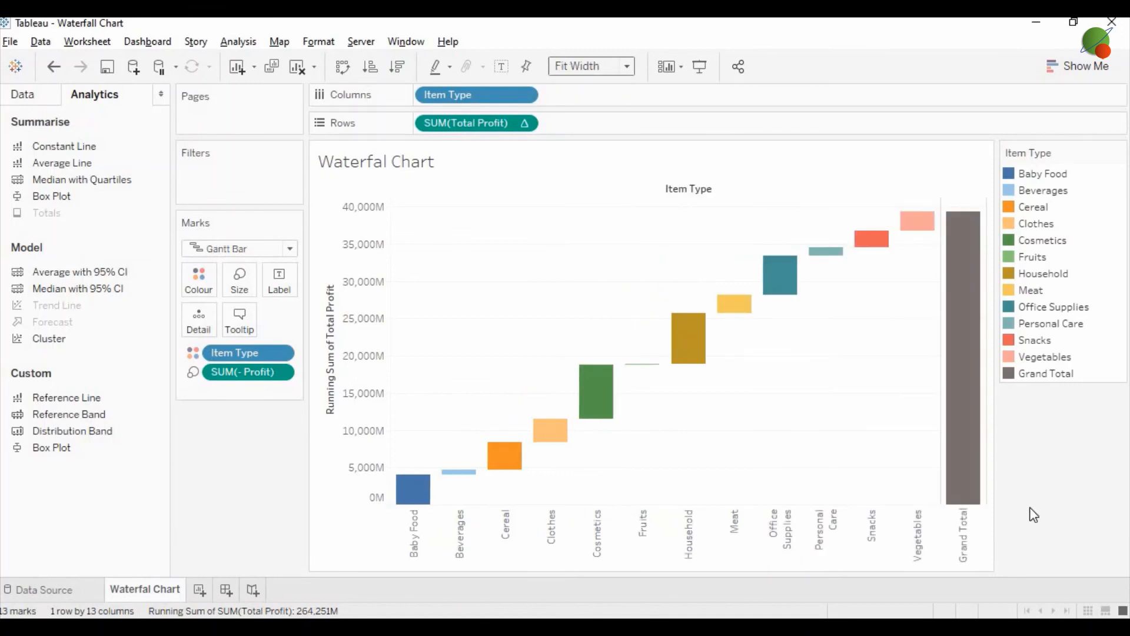